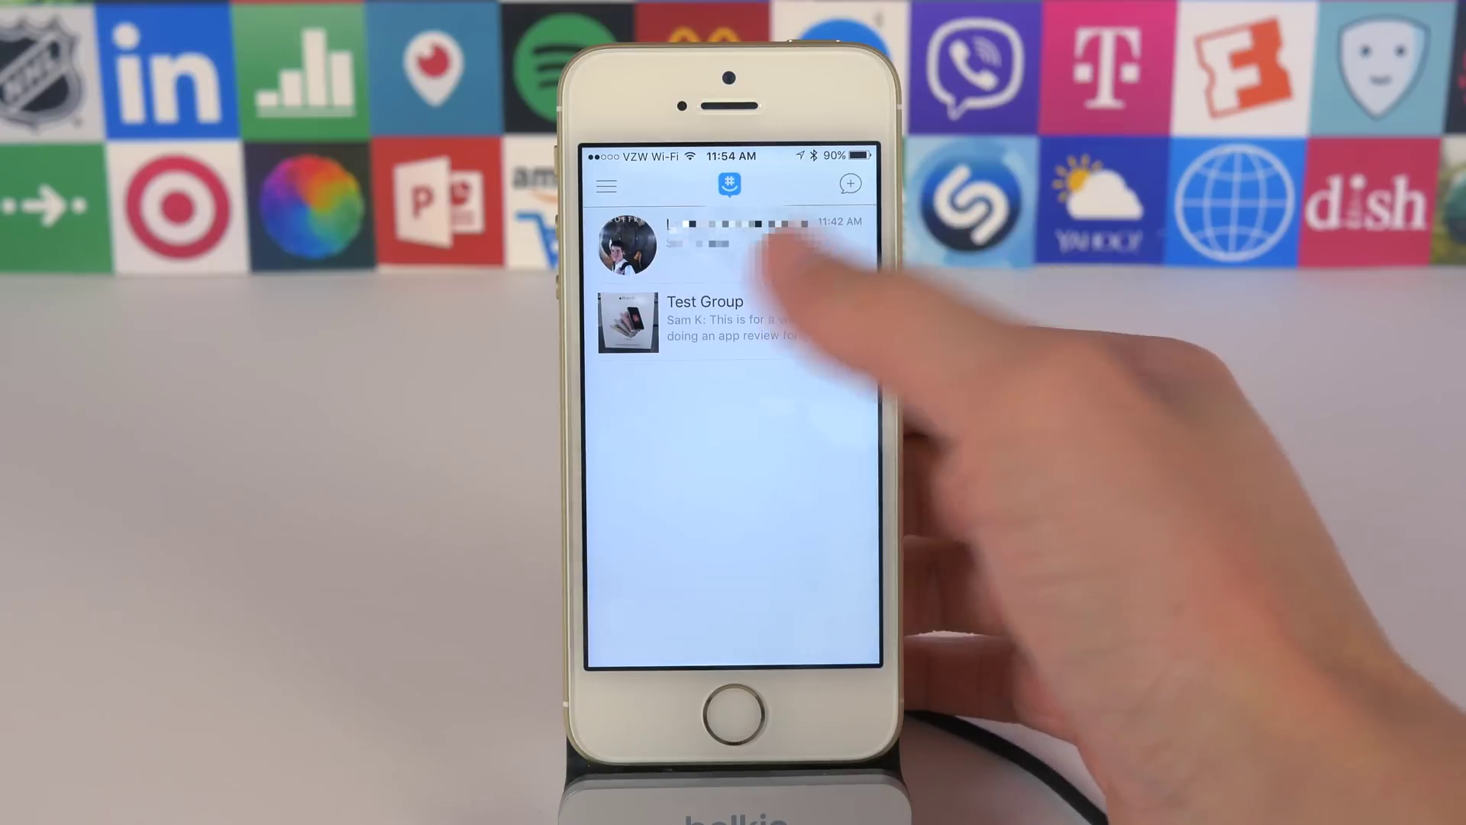
Reveal the side menu with profile, Chats, Contacts, Archive and Settings
{"action": "left_click", "coordinate": [604, 185]}
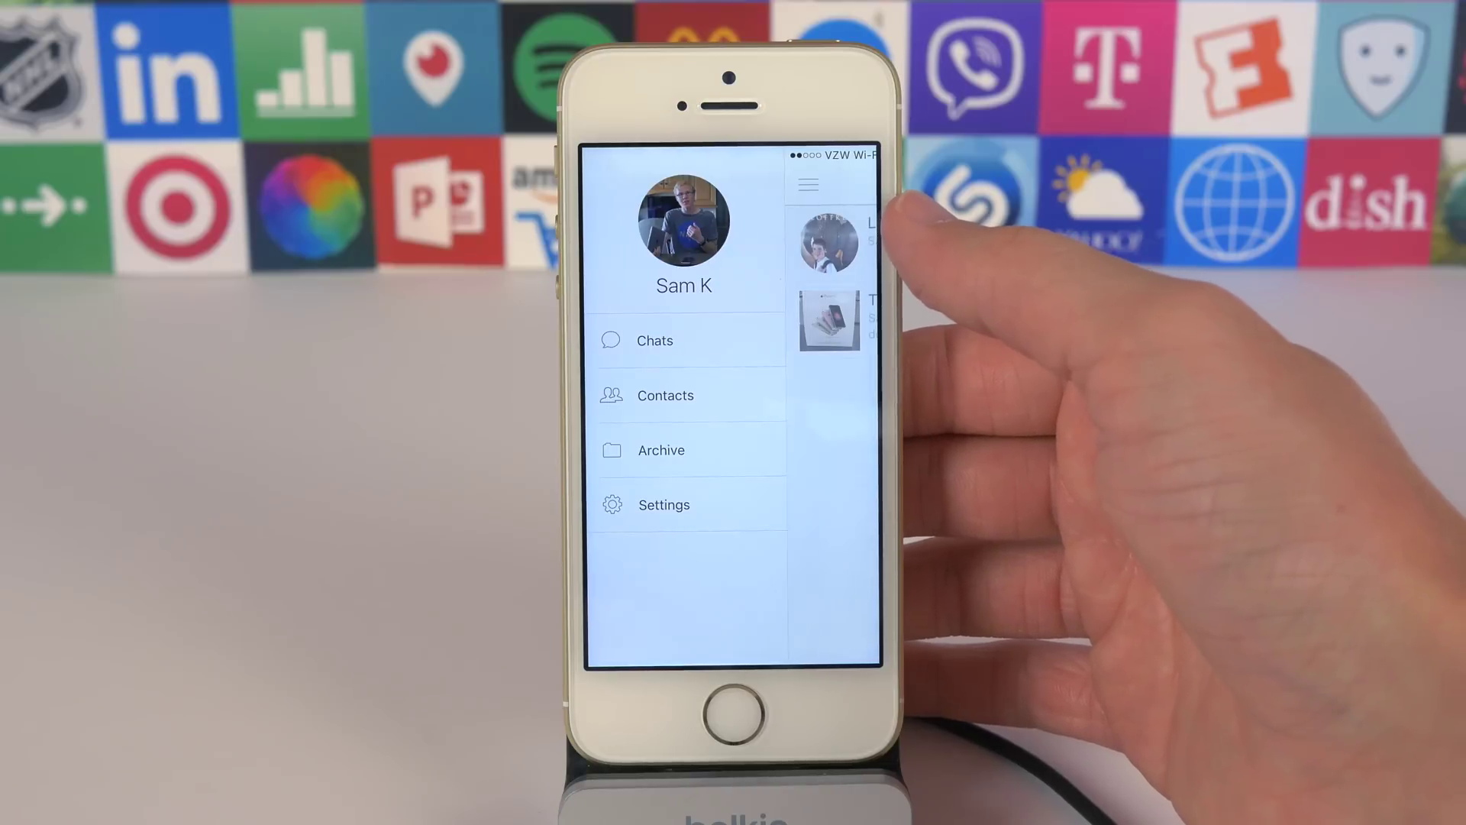
{"action": "left_click", "coordinate": [834, 242]}
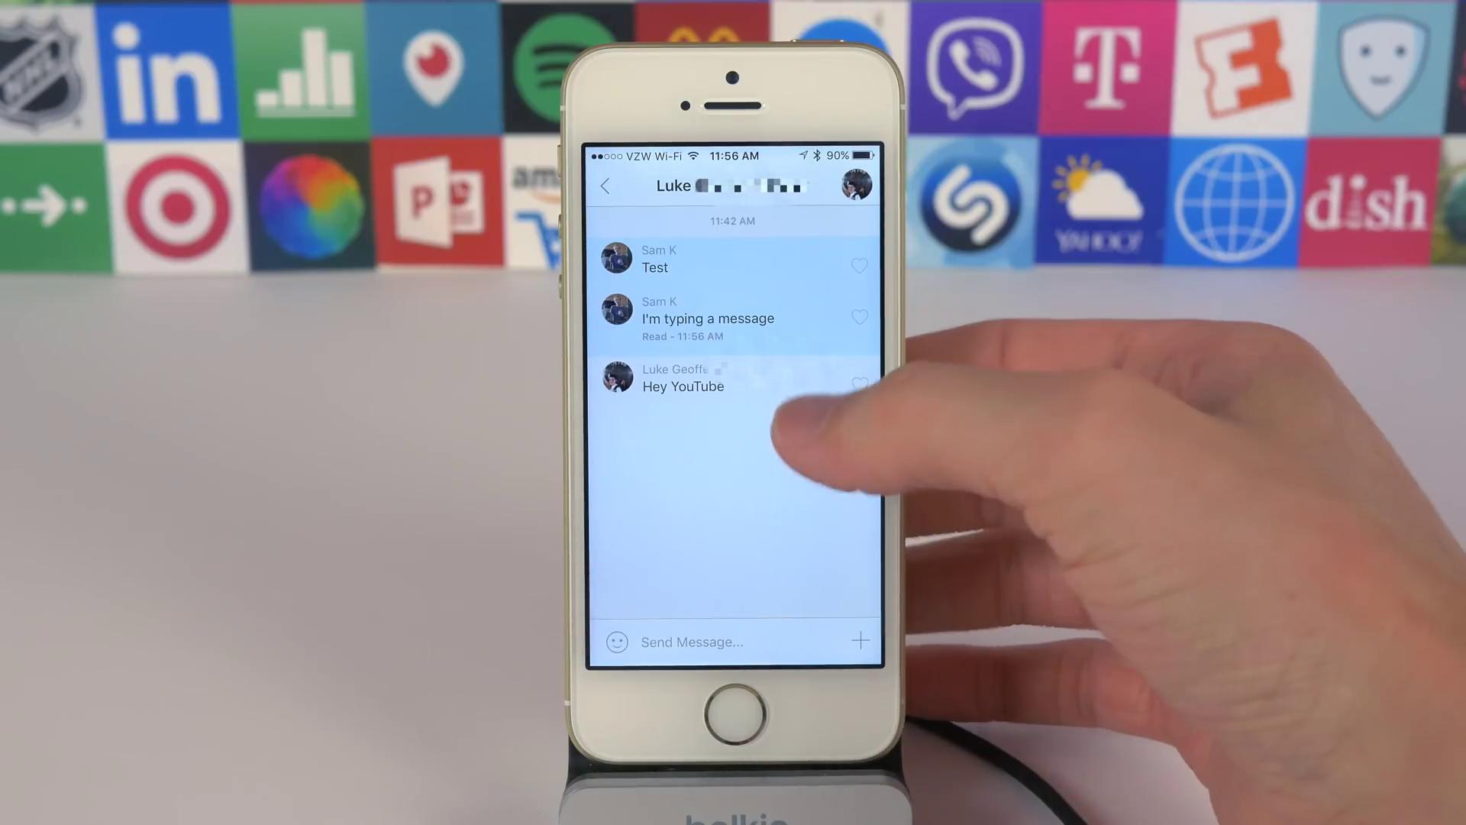
Return to the chat list and switch into the Test Group conversation
{"action": "left_click", "coordinate": [858, 385]}
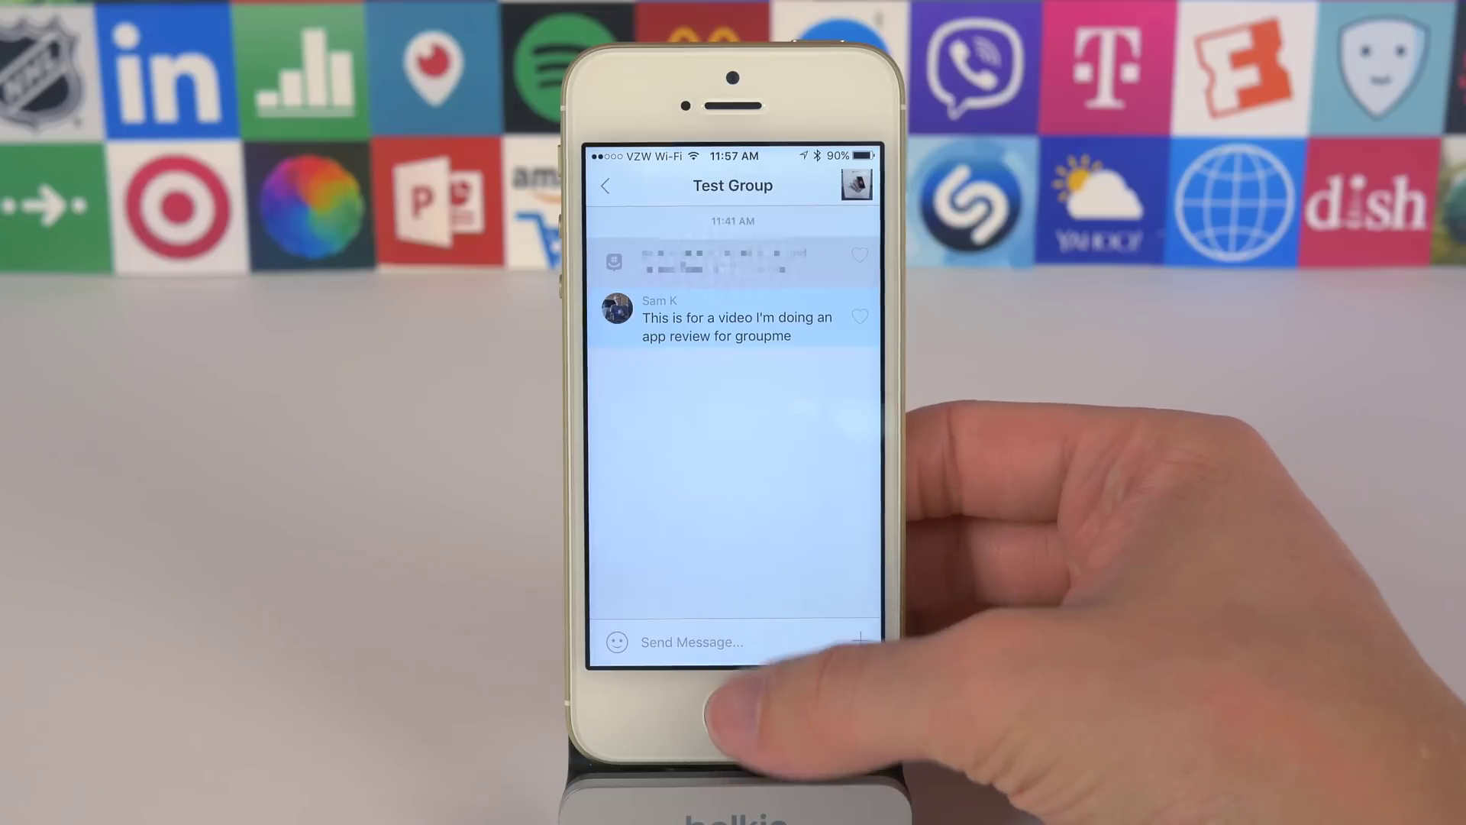
Post a message in Test Group and bring up the Search for an Image screen
{"action": "left_click", "coordinate": [690, 638]}
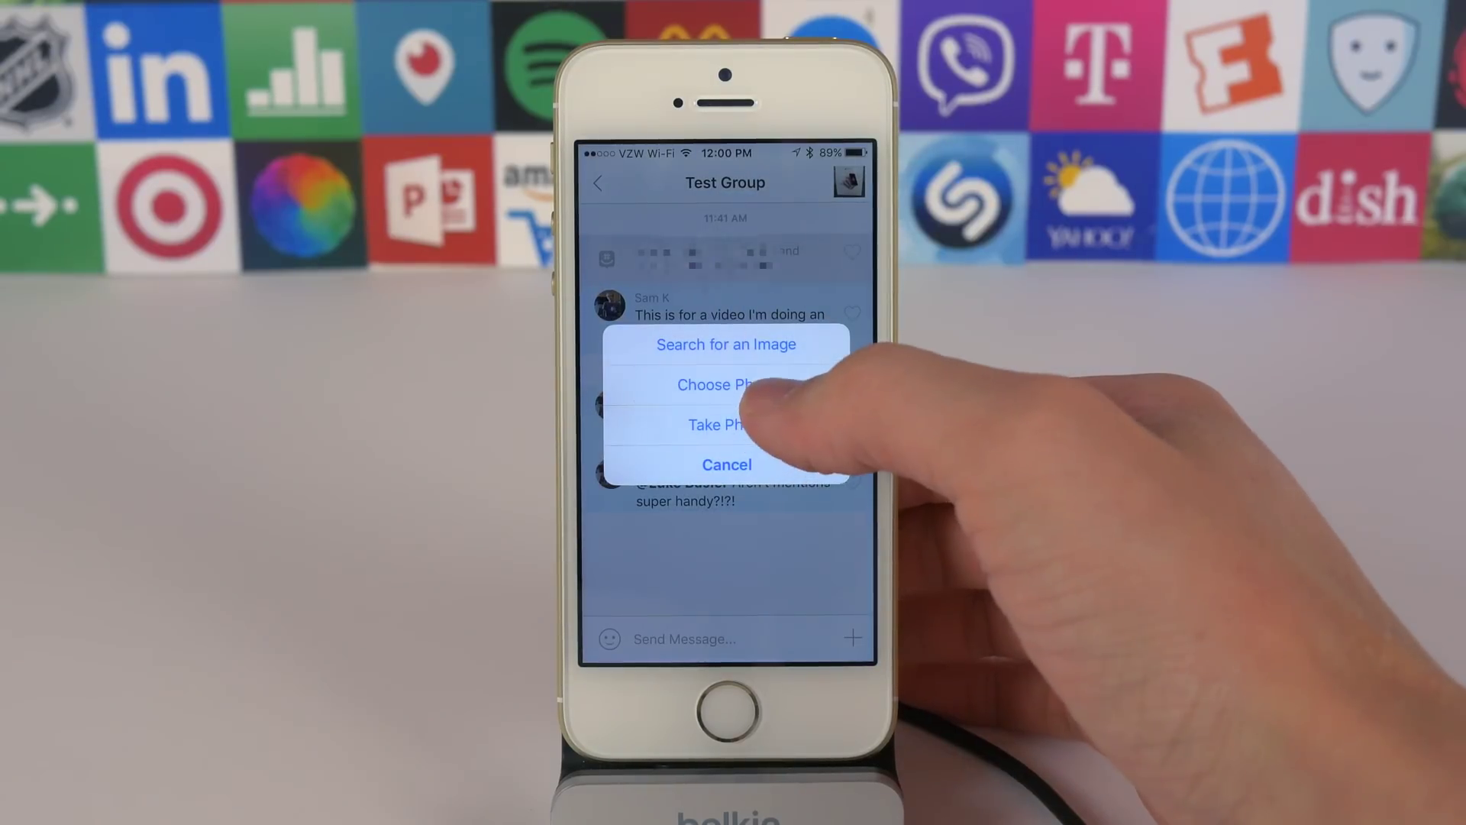
{"action": "left_click", "coordinate": [726, 345]}
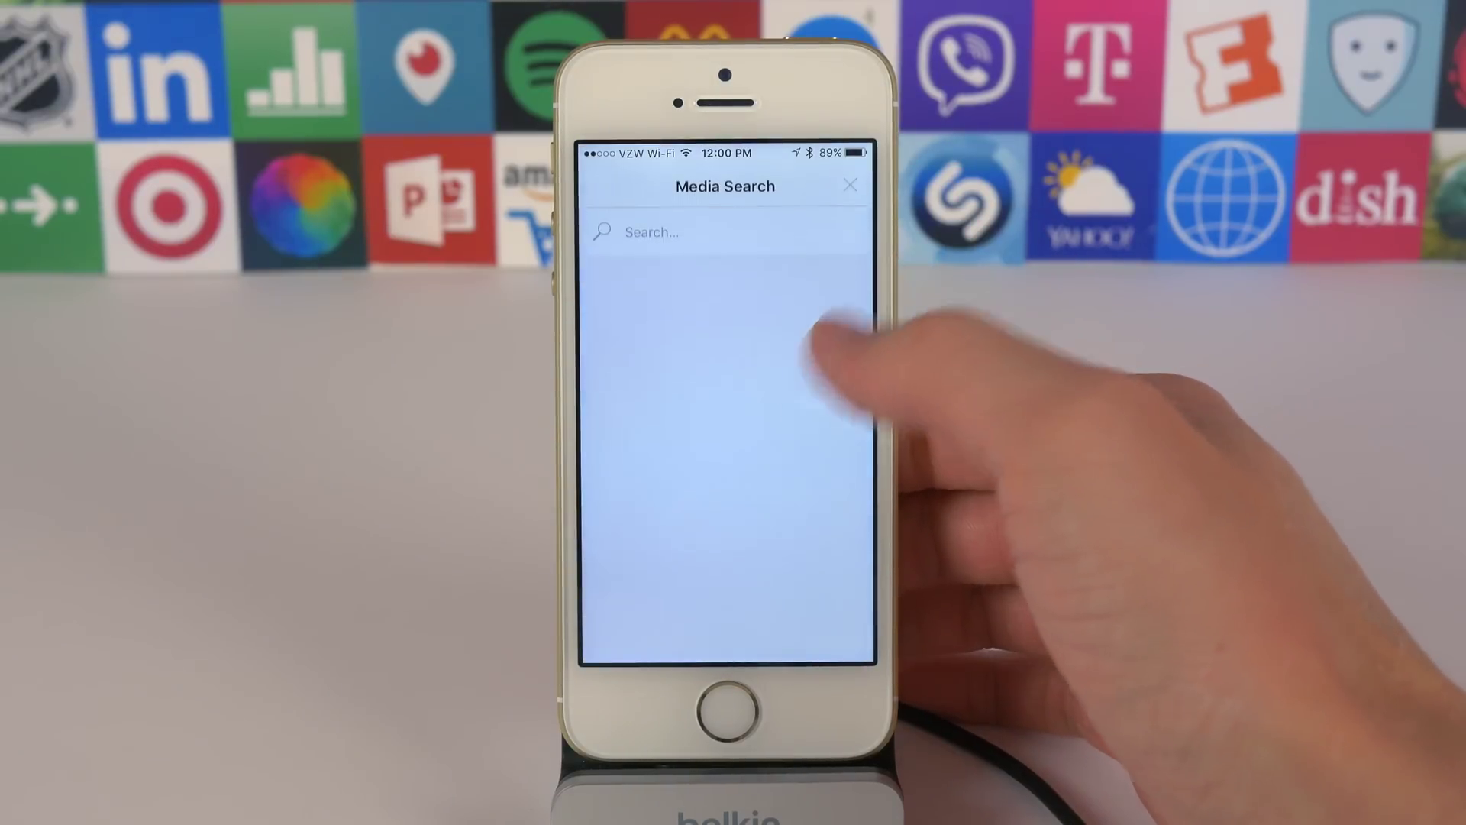